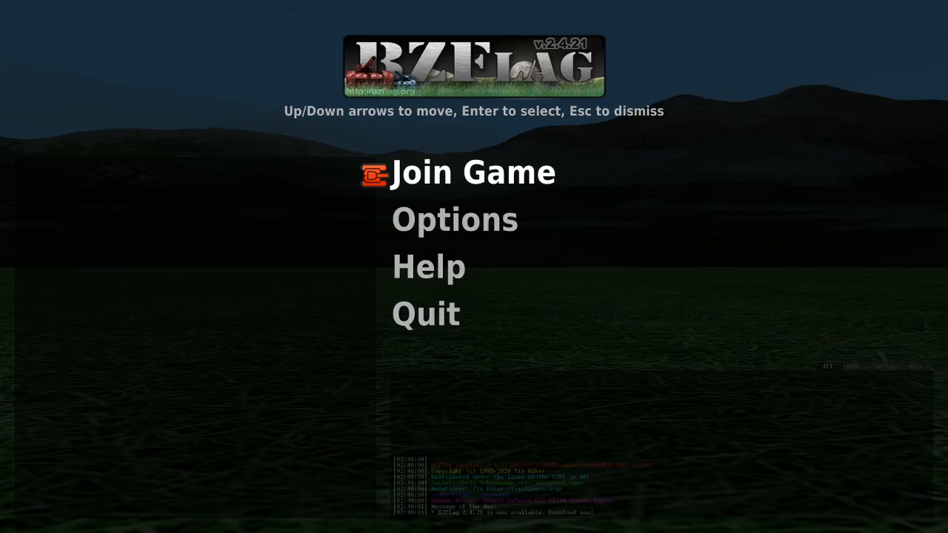
Step: Go from the main menu through Options to the Input Settings screen
key("Down")
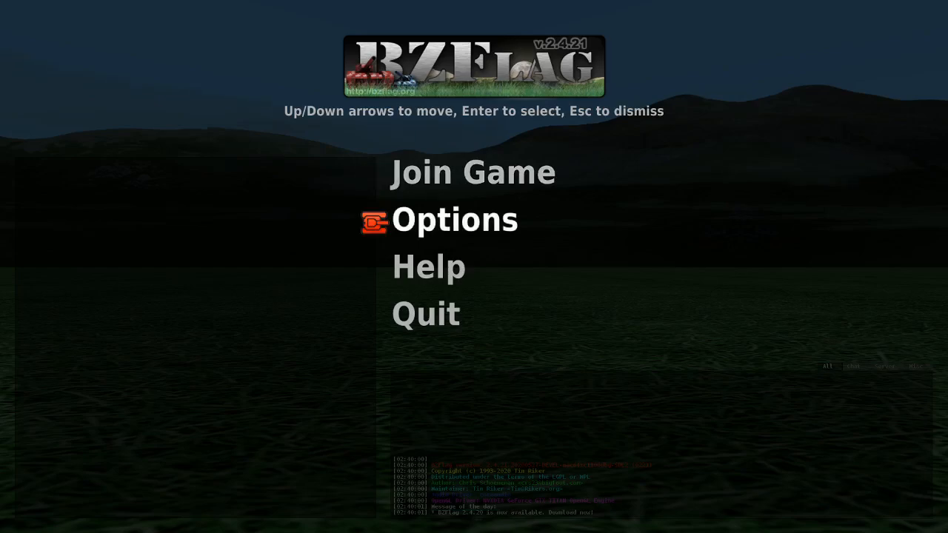
left_click(454, 220)
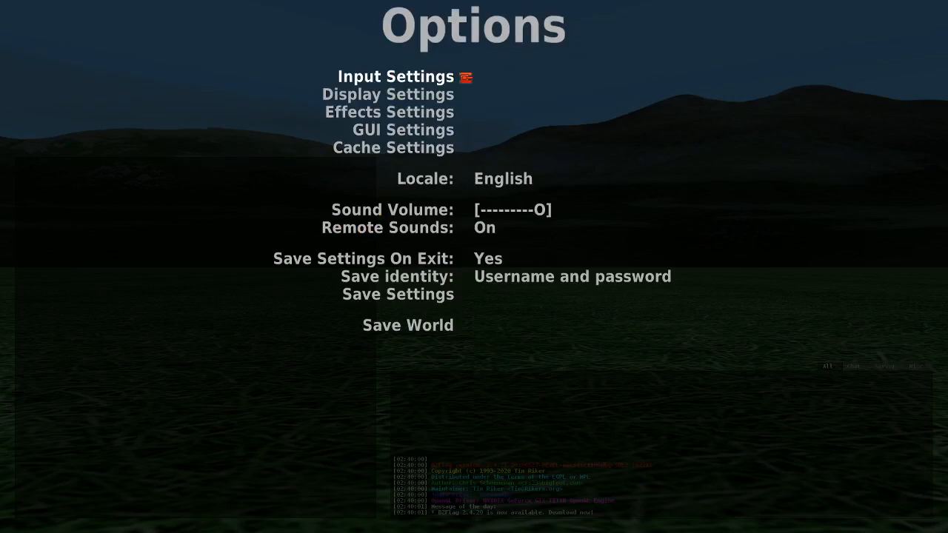
left_click(394, 76)
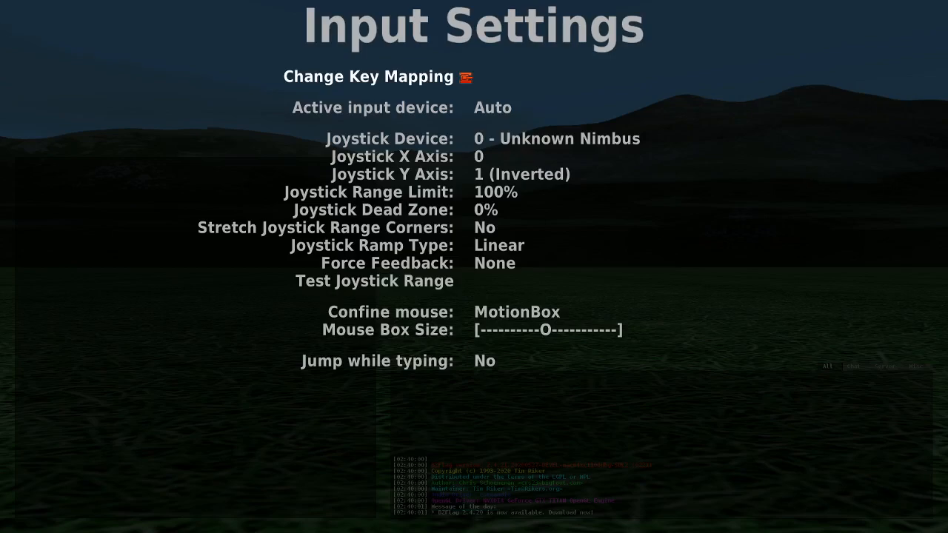
mouse_move(376, 281)
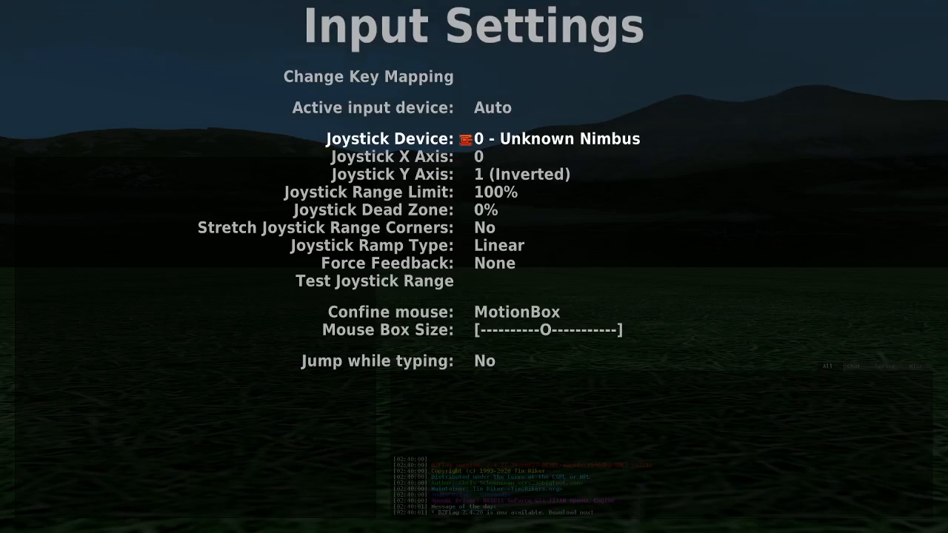
key("Down")
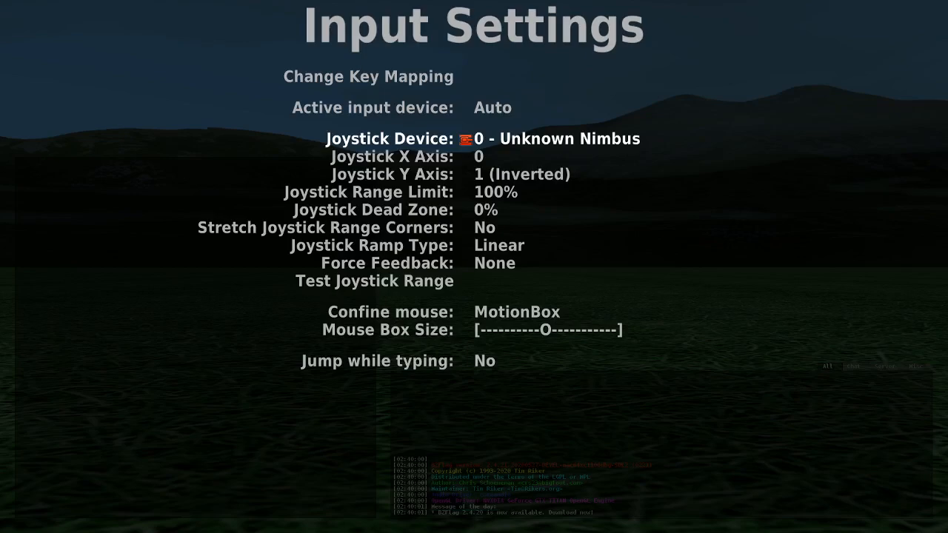
key("Down")
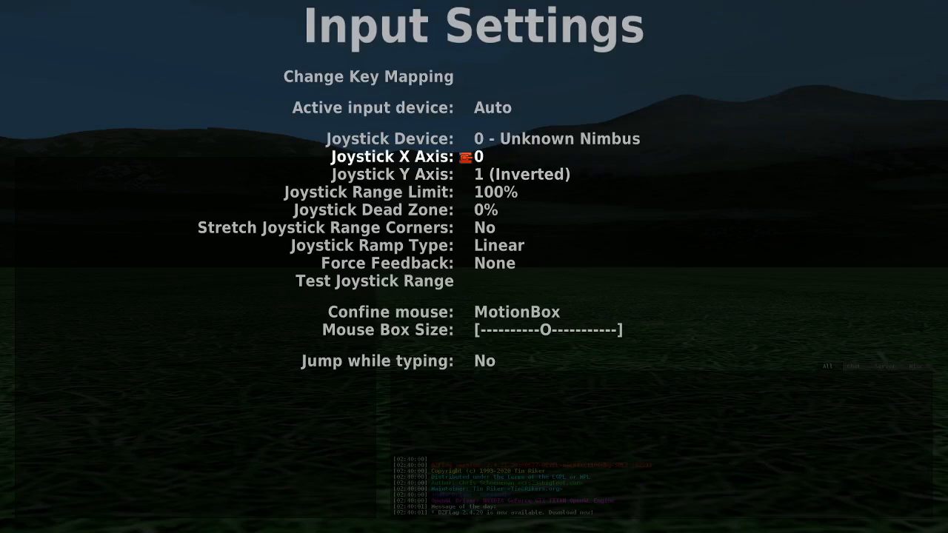
left_click(474, 156)
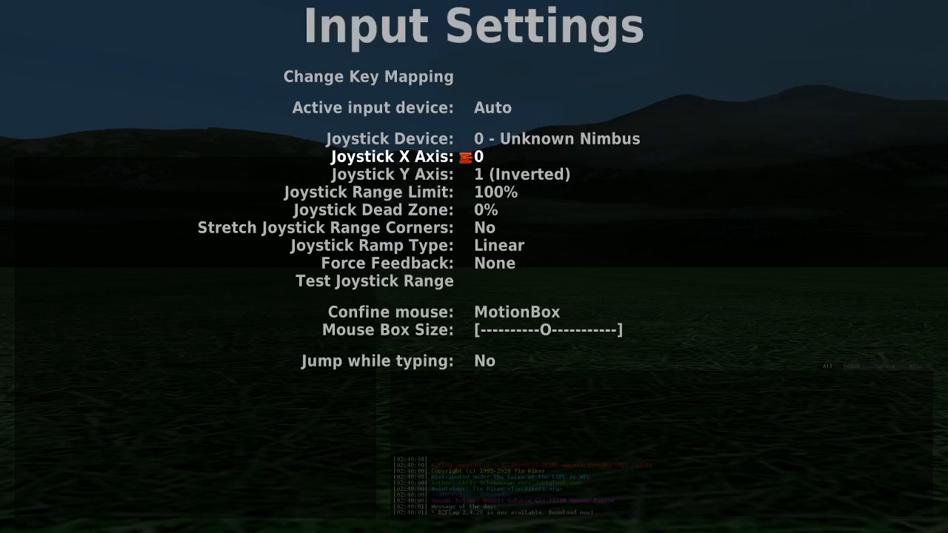
key("Up")
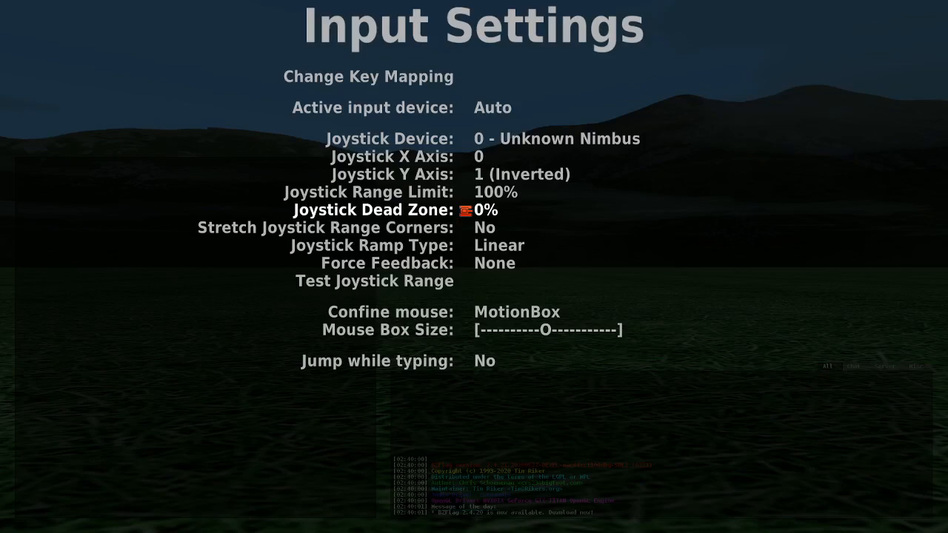
Step: Lower the joystick dead zone to 4% and open Test Joystick Range
left_click(485, 210)
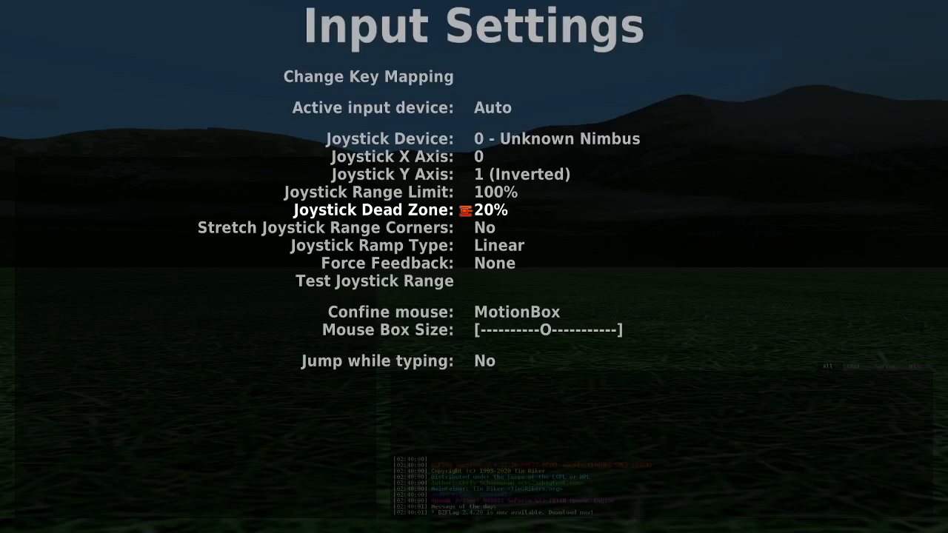
key("Down")
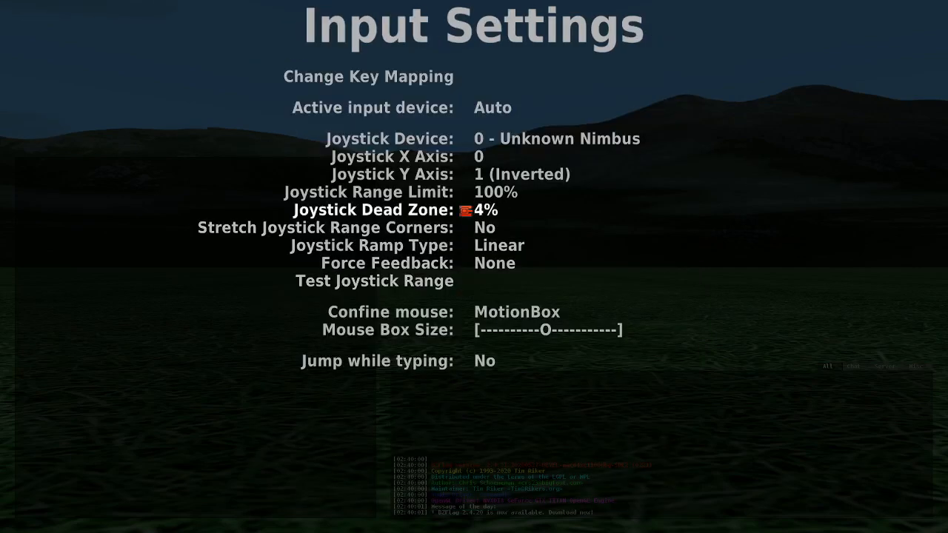
left_click(373, 281)
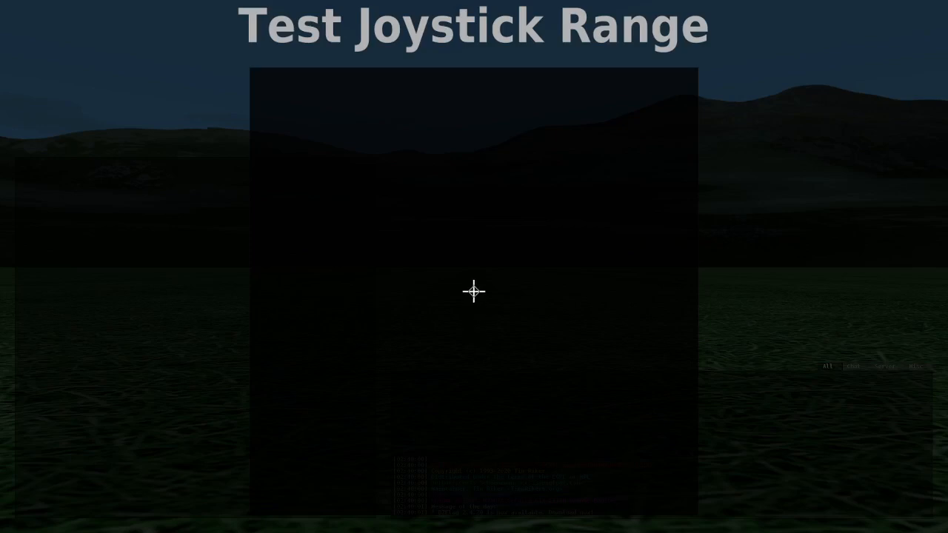
mouse_move(522, 291)
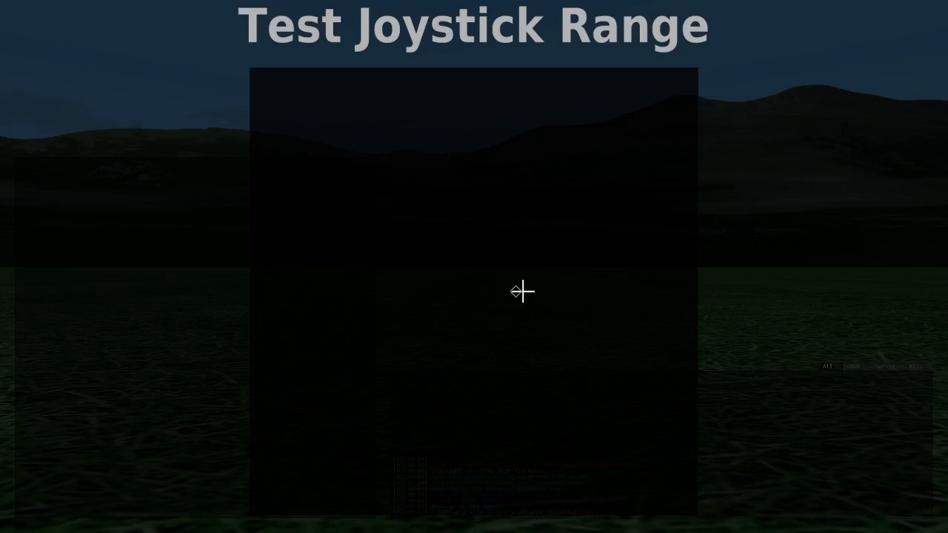
mouse_move(475, 263)
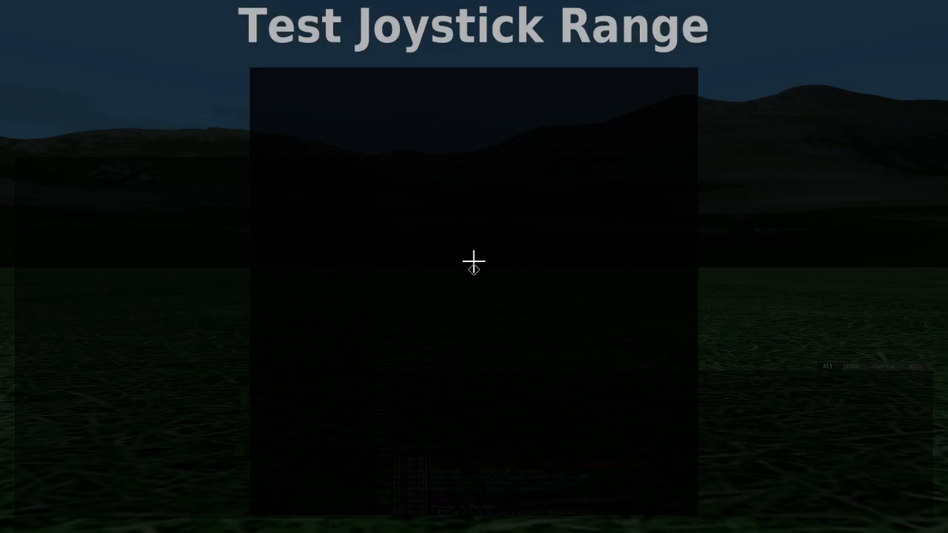
mouse_move(474, 291)
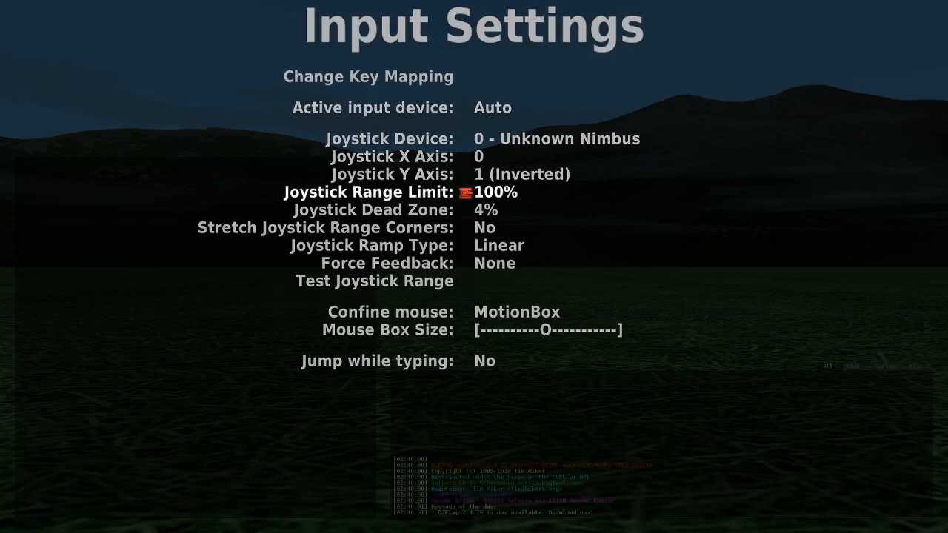
Step: Adjust the joystick dead zone value back down to 0%
key("Down")
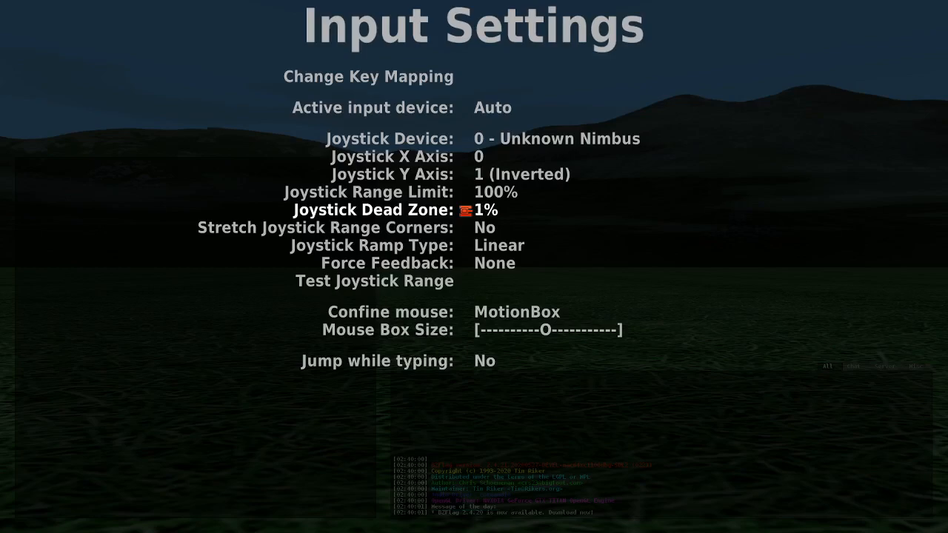
left_click(478, 210)
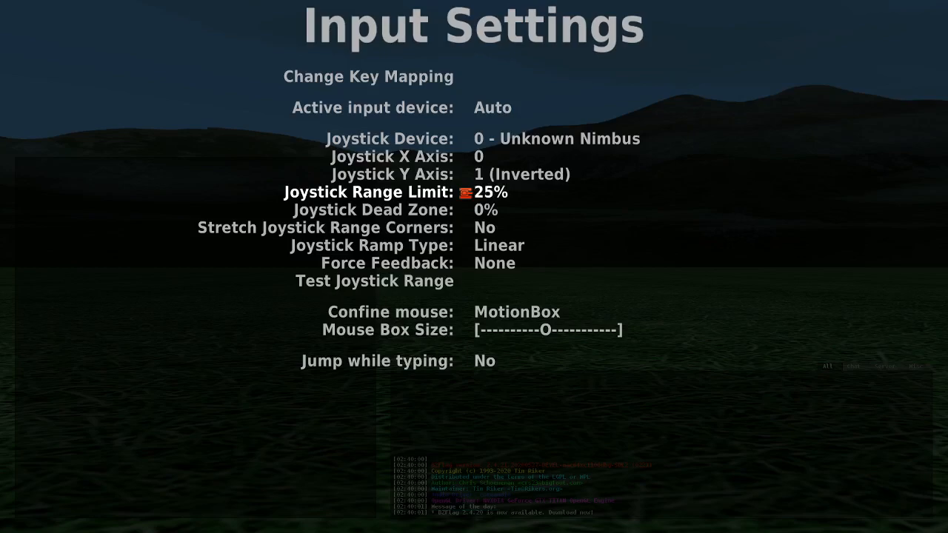
Step: Reopen Test Joystick Range to view the smaller box at the 25% limit
left_click(376, 281)
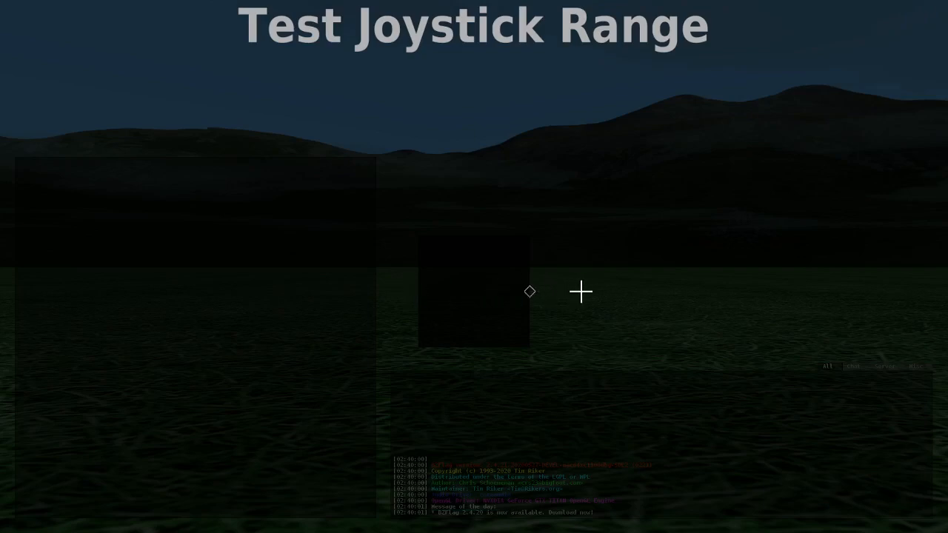
mouse_move(698, 291)
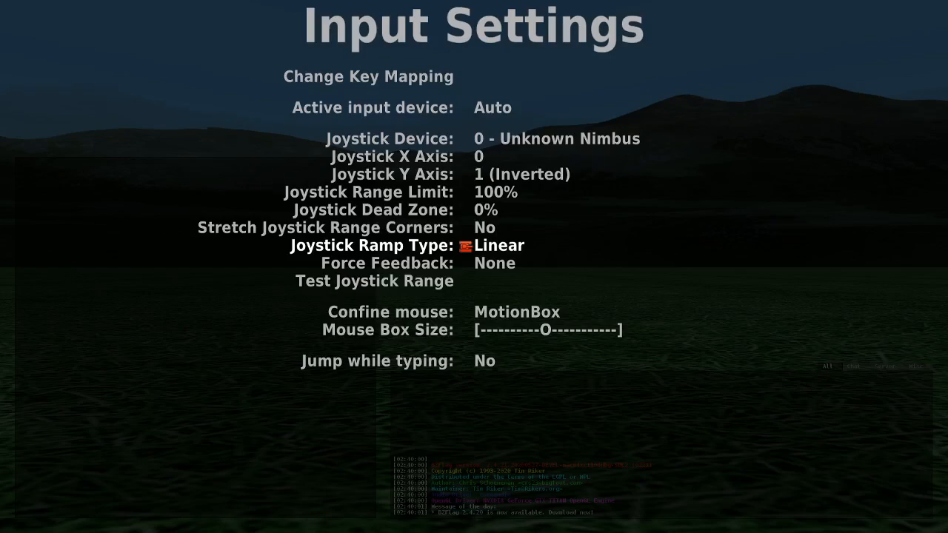
Step: Switch the ramp type to Exponential (Squared) and open the range test
left_click(496, 245)
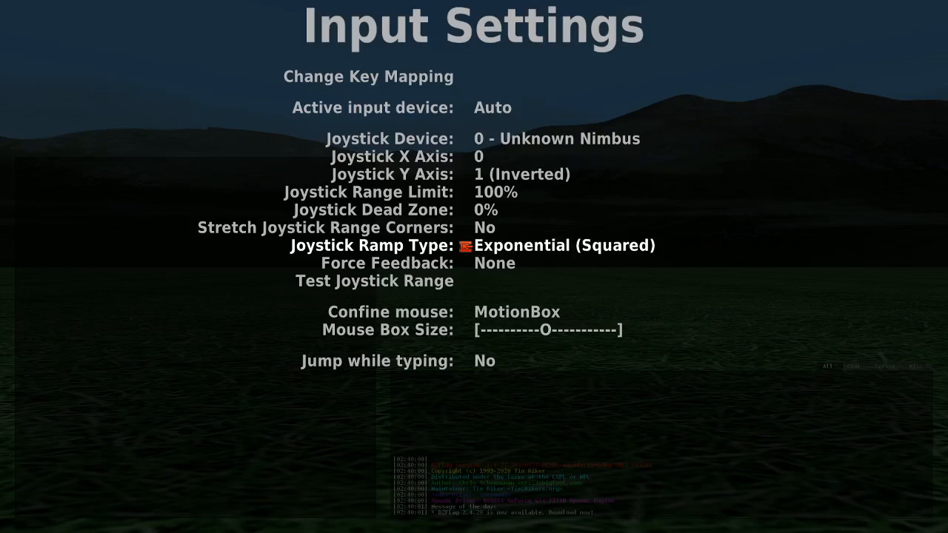
left_click(374, 281)
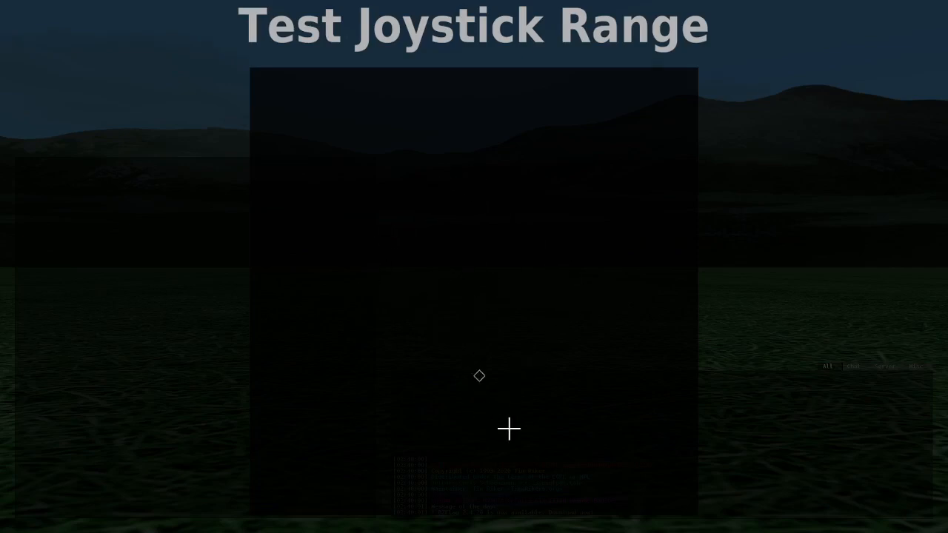
mouse_move(394, 373)
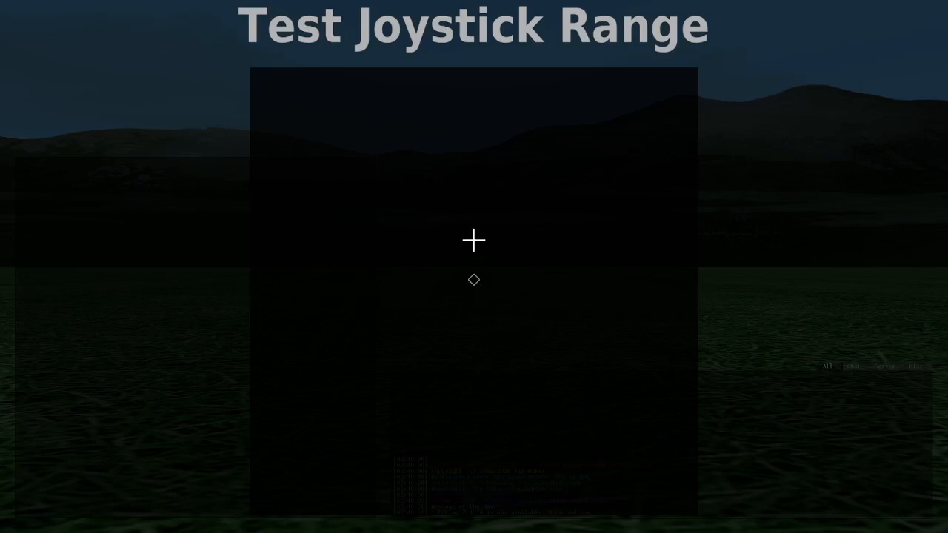
mouse_move(474, 259)
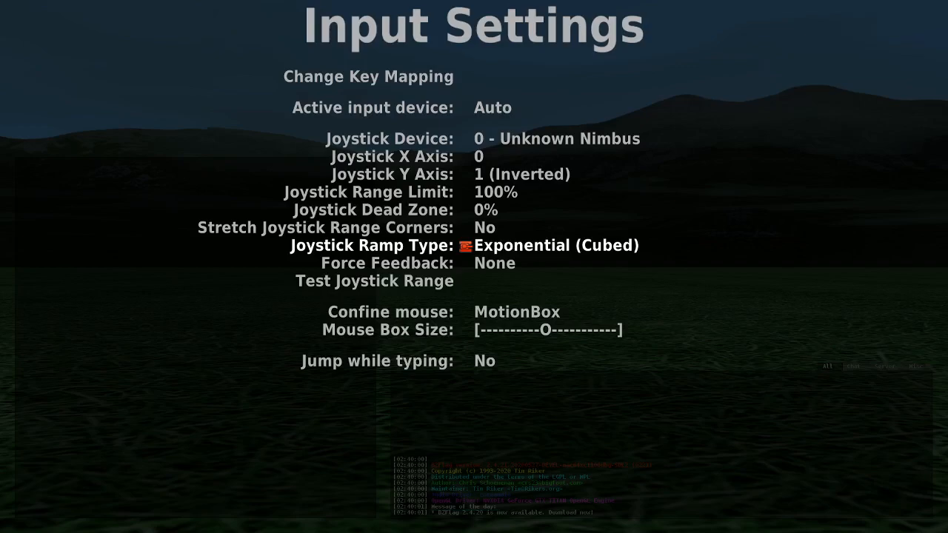
Step: Open Test Joystick Range with the Exponential (Cubed) ramp active
key("Down")
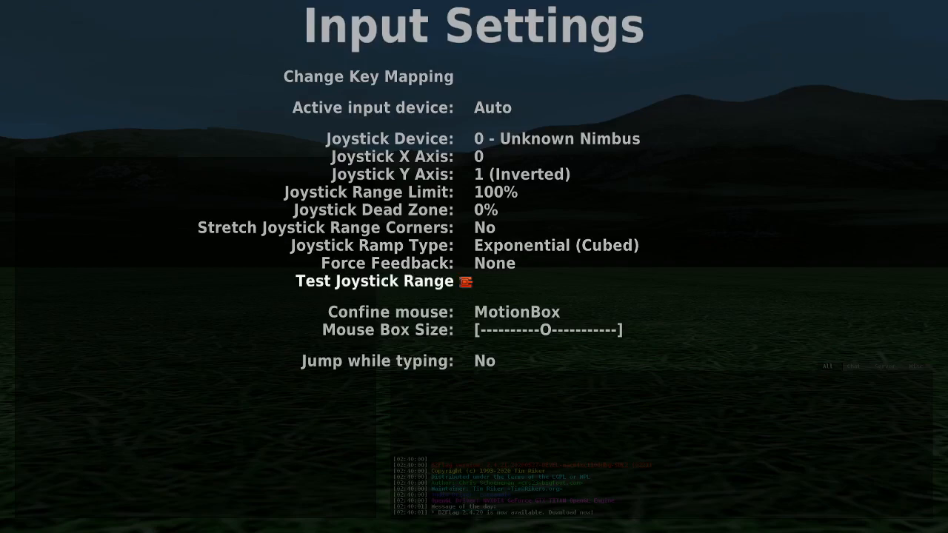
left_click(371, 281)
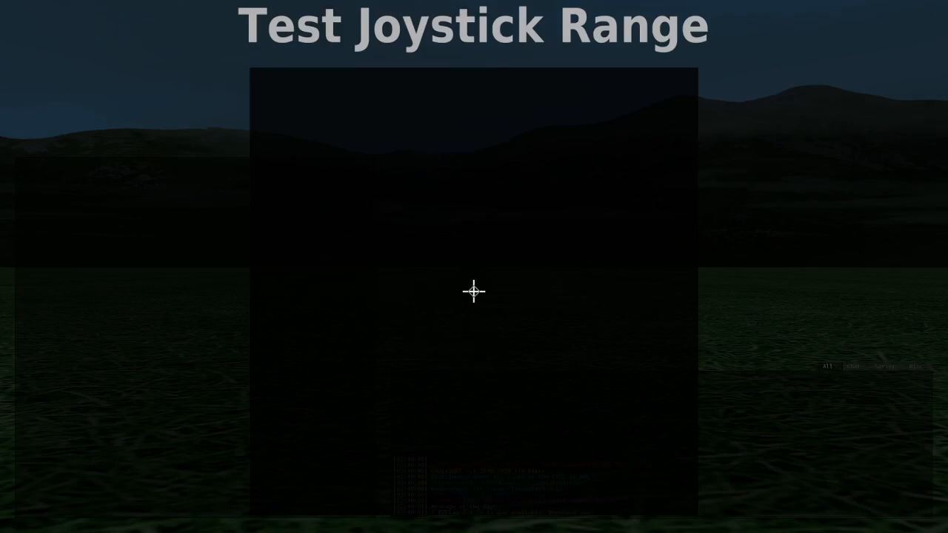
Step: Exit the range test, set the ramp type back to Linear, and reopen the test
key("Escape")
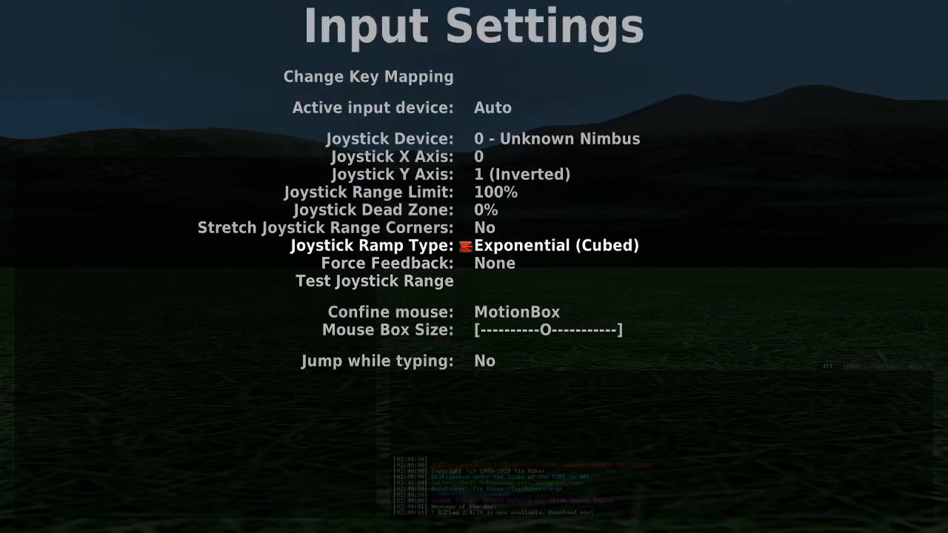
left_click(552, 245)
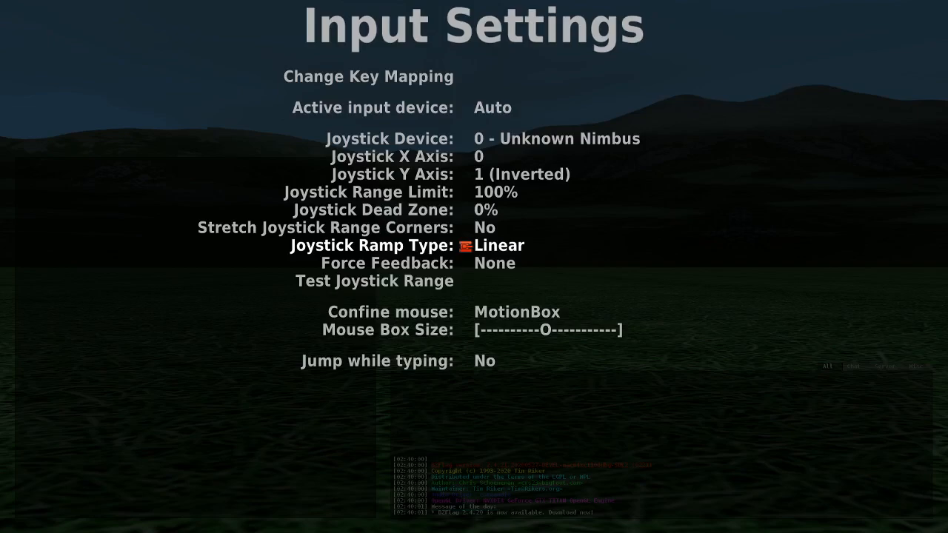
key("Up")
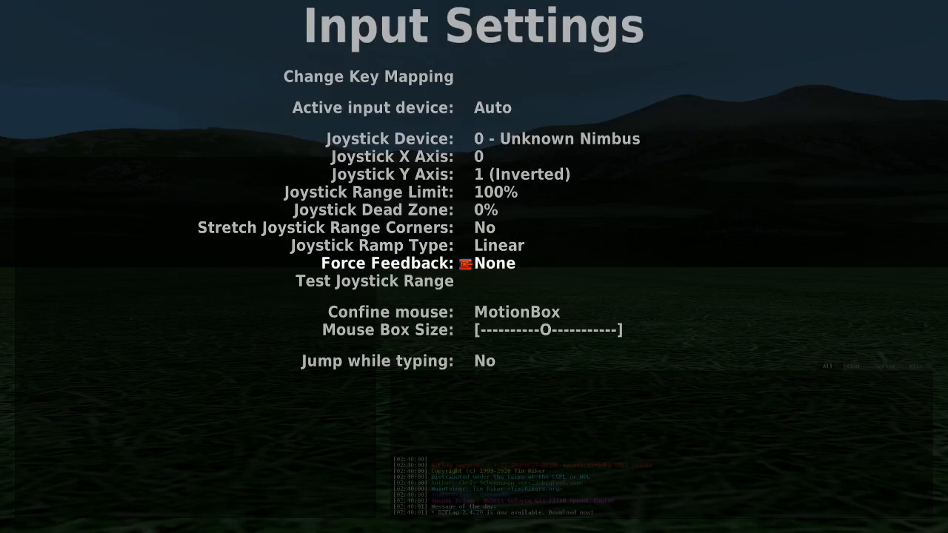
left_click(368, 281)
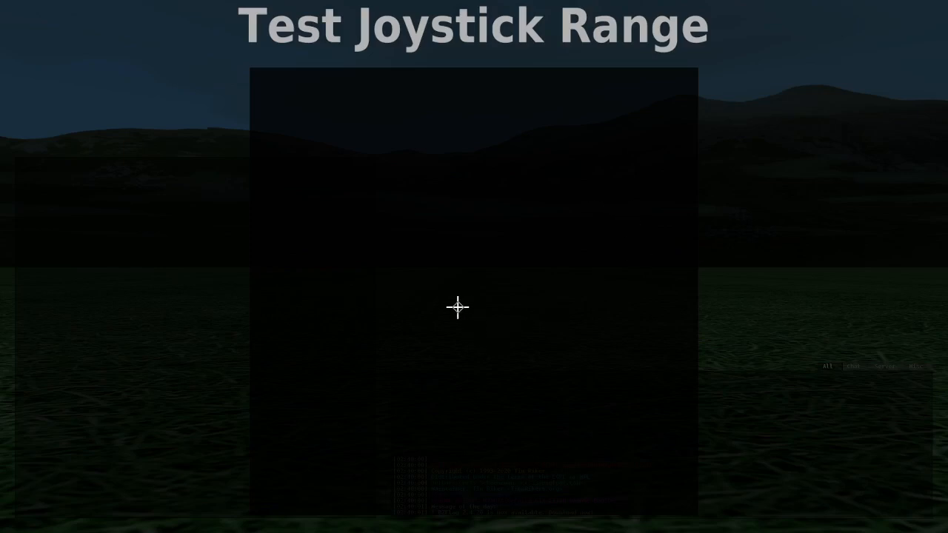
mouse_move(520, 291)
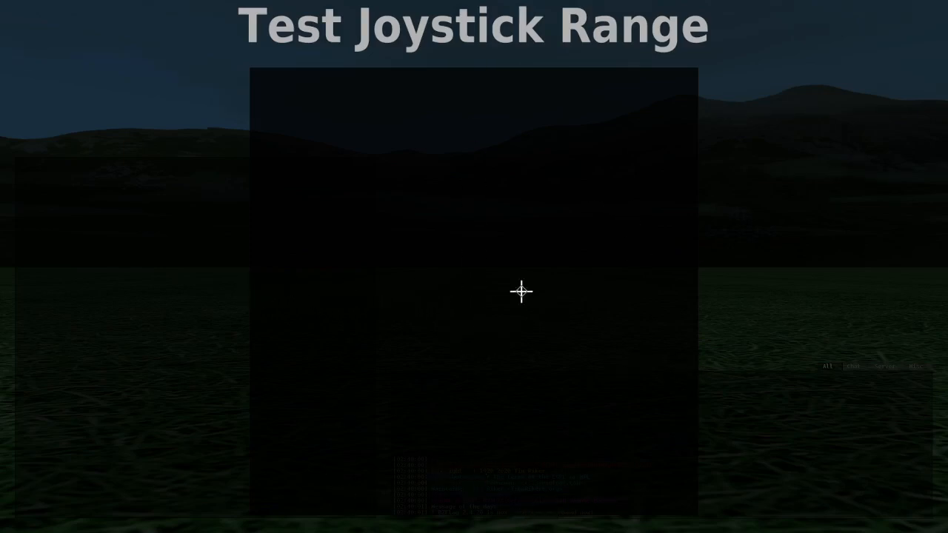
mouse_move(474, 515)
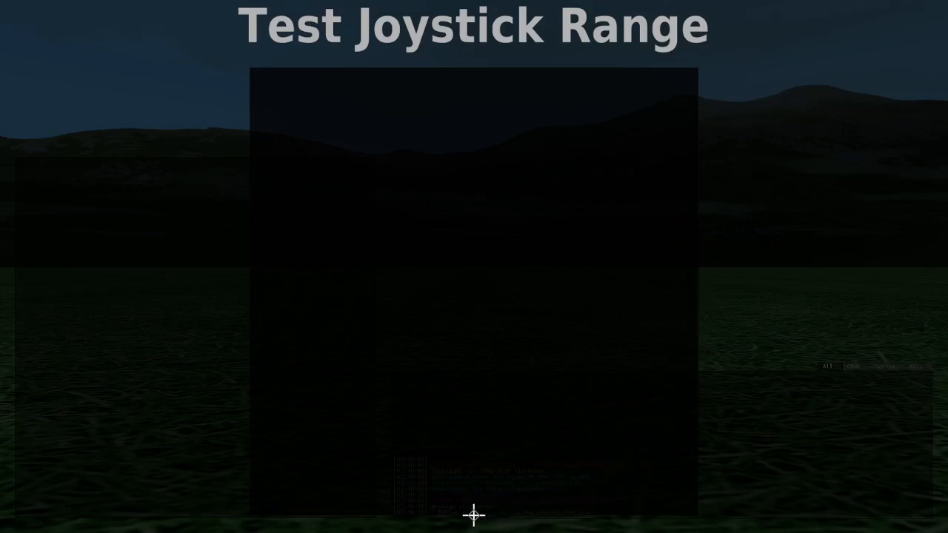
mouse_move(439, 291)
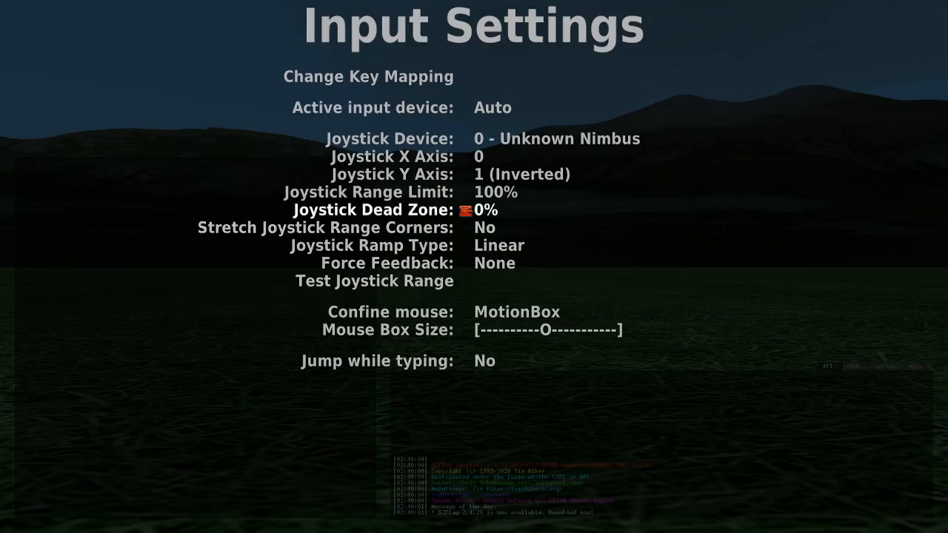
Step: Lower the joystick range limit to 71% and open the range test
key("Up")
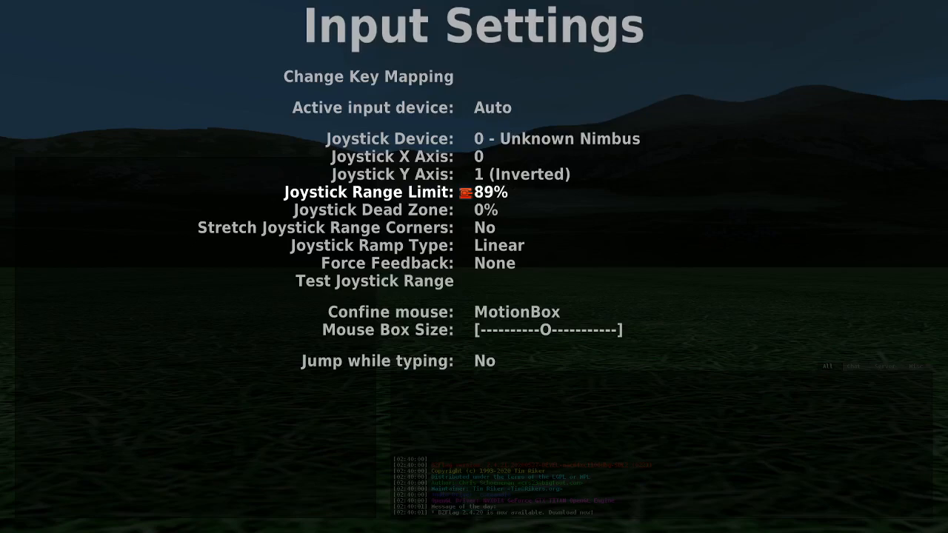
left_click(485, 192)
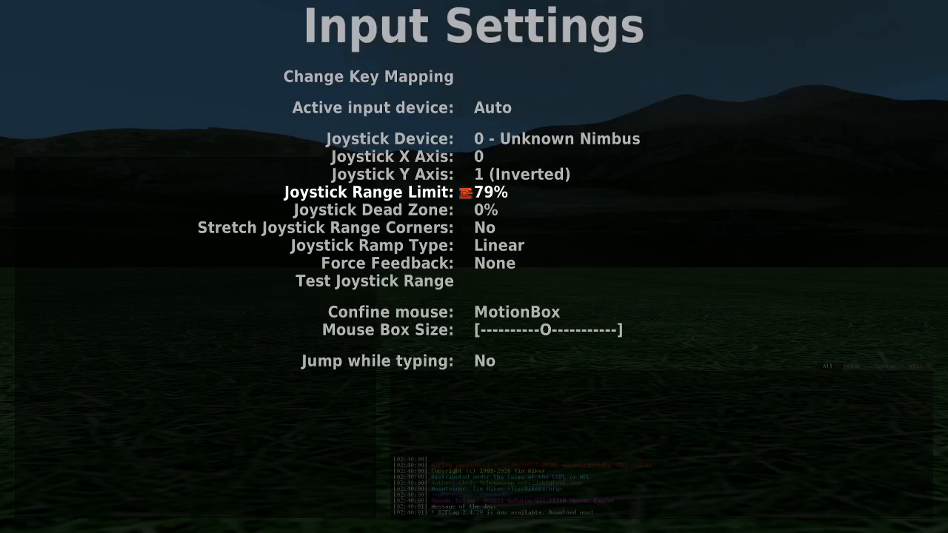
left_click(474, 191)
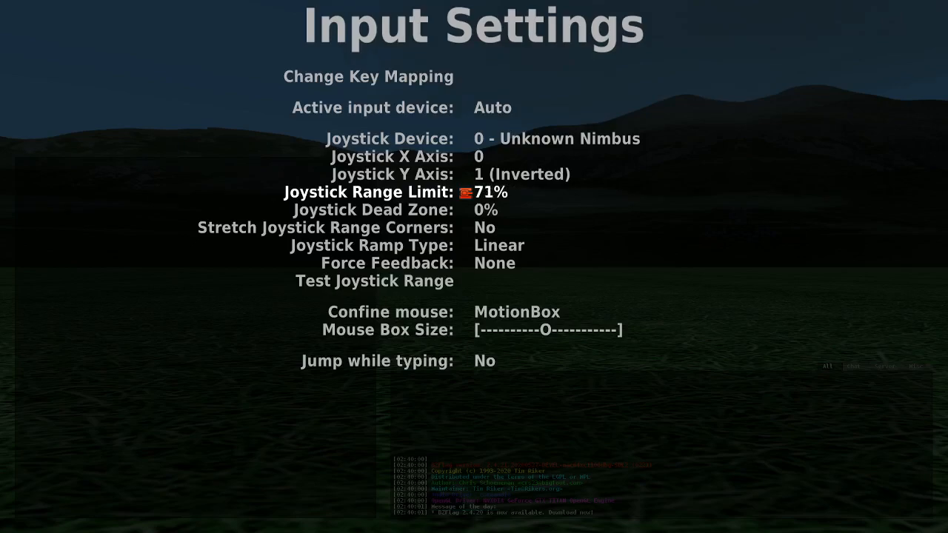
left_click(374, 280)
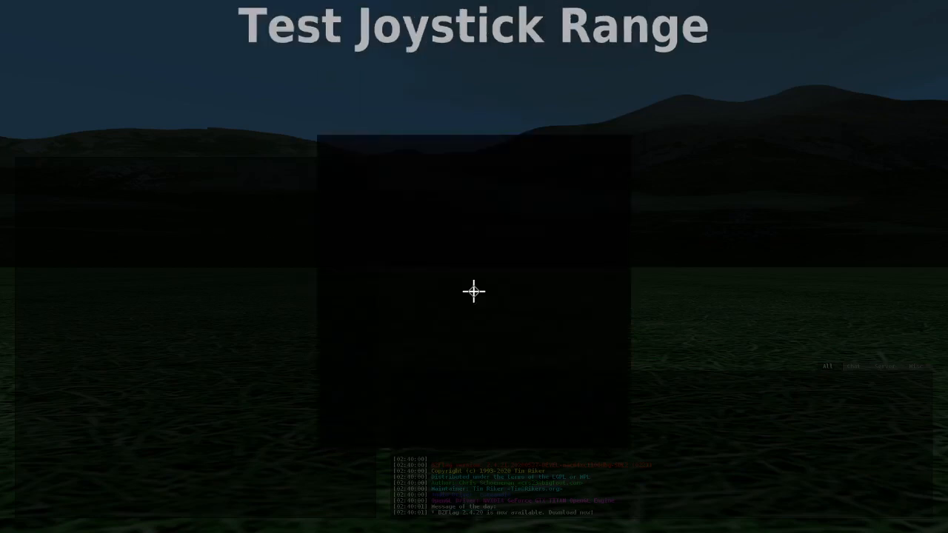
mouse_move(421, 289)
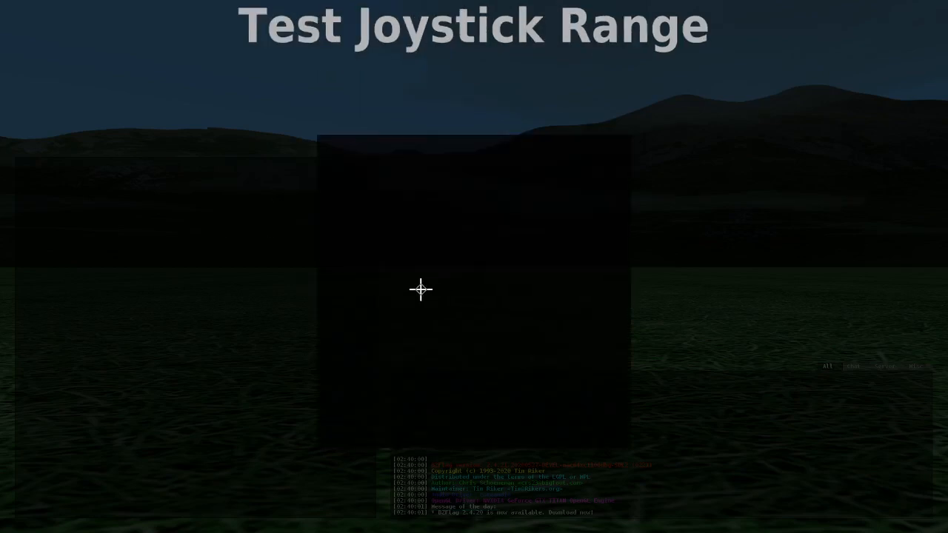
mouse_move(402, 291)
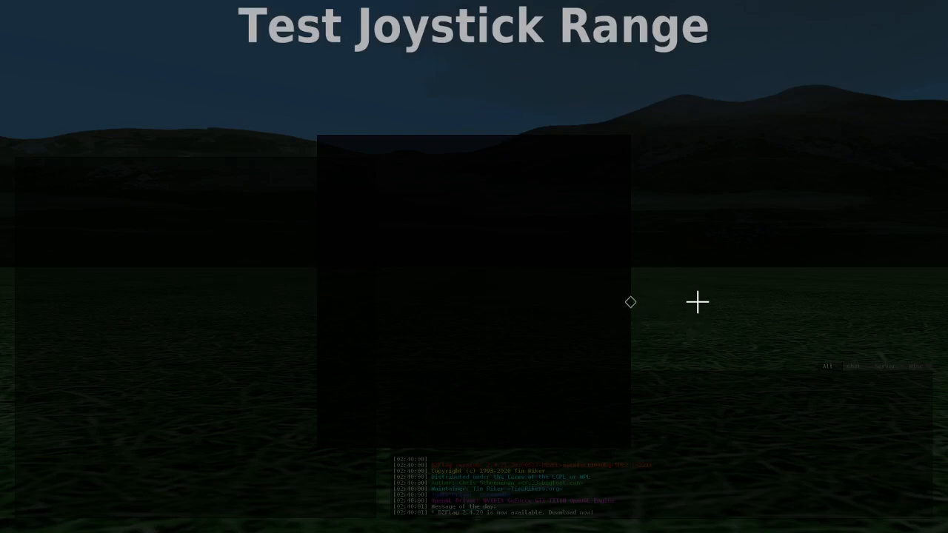
mouse_move(544, 67)
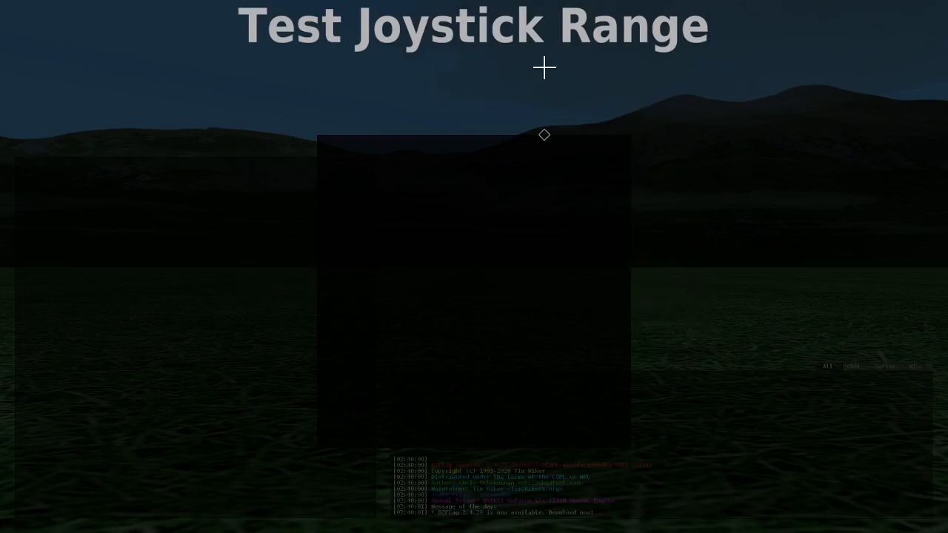
mouse_move(249, 374)
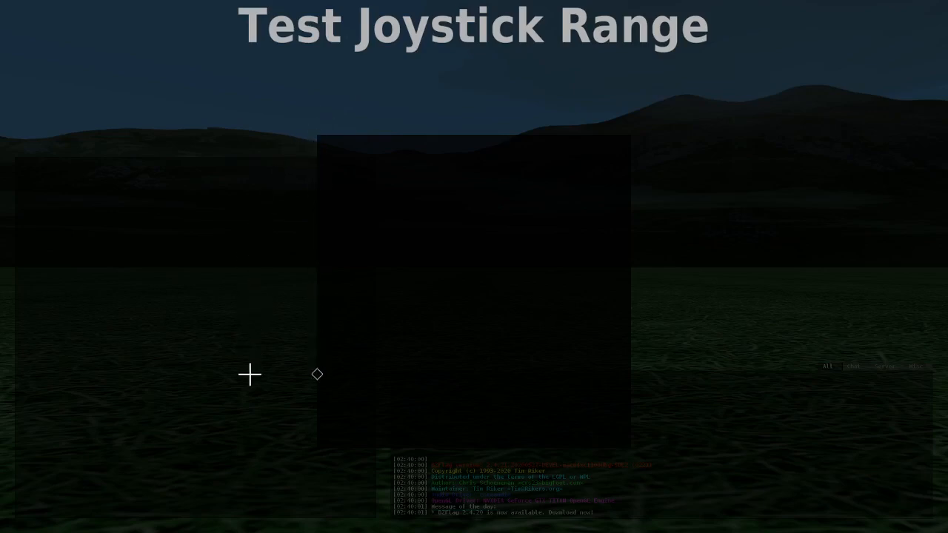
mouse_move(682, 419)
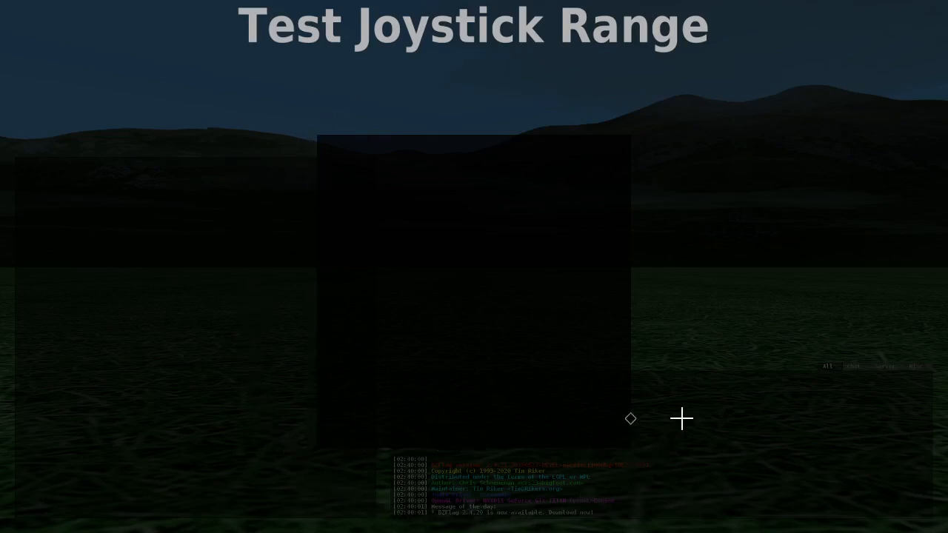
mouse_move(366, 94)
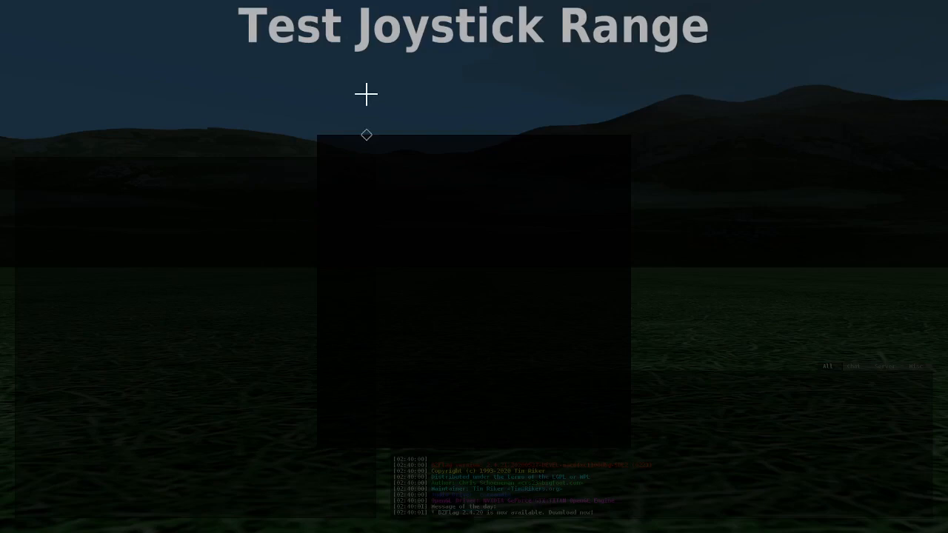
mouse_move(475, 291)
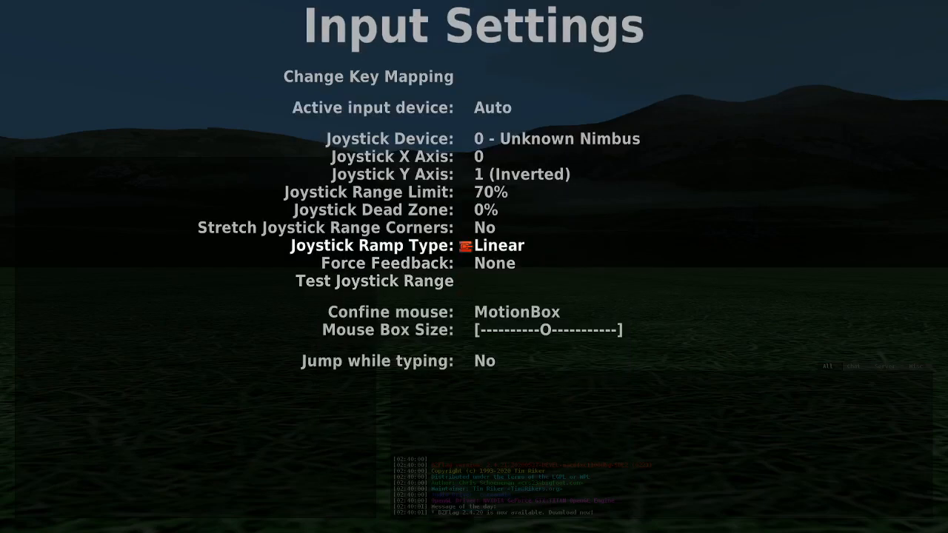
Step: Set the ramp type to Exponential (Squared) and open Test Joystick Range
left_click(489, 246)
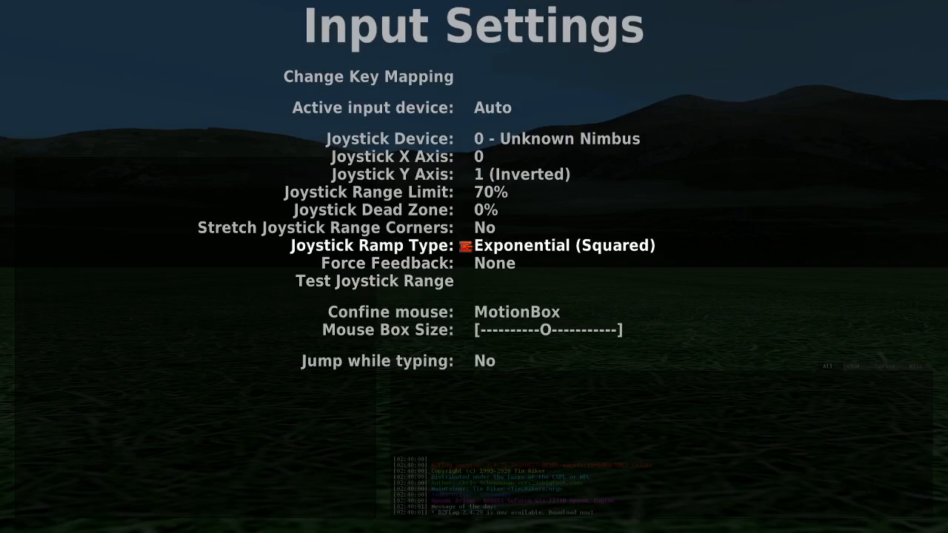
left_click(369, 281)
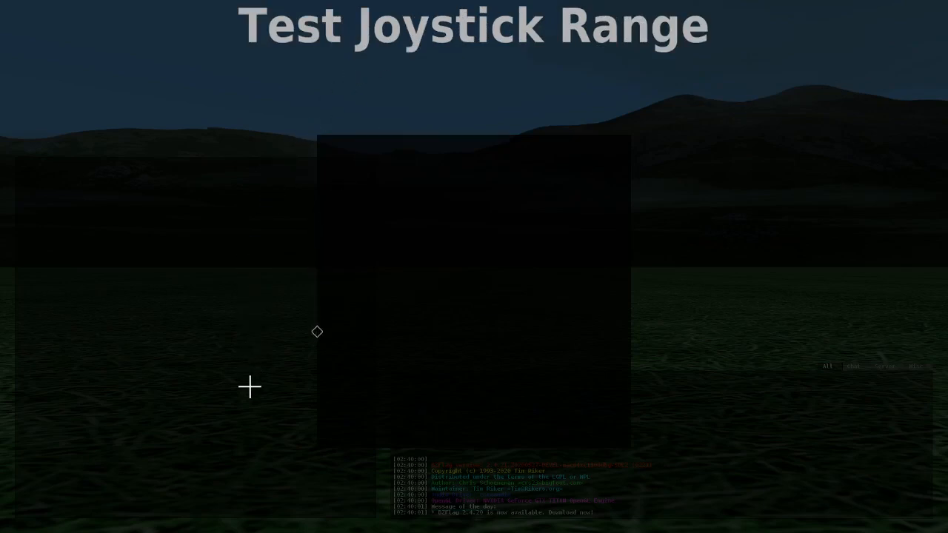
mouse_move(697, 384)
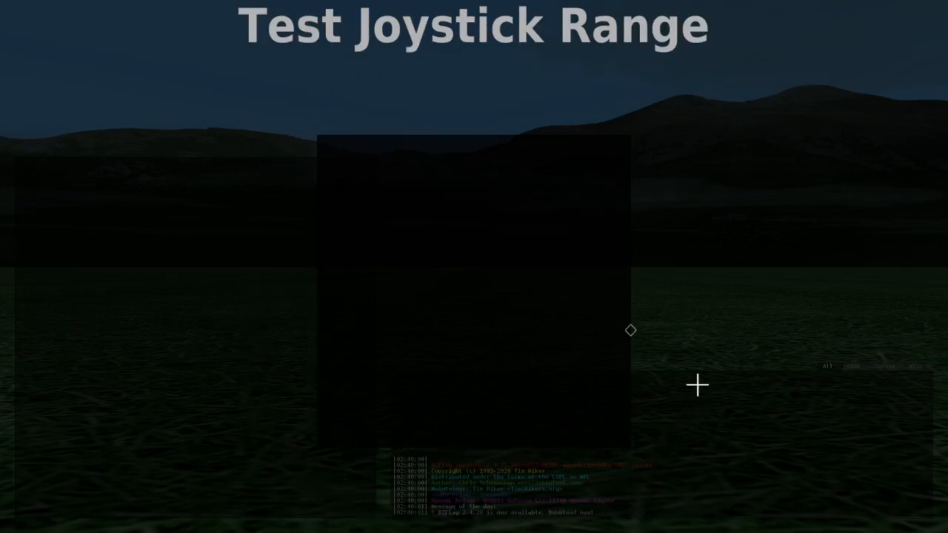
mouse_move(643, 114)
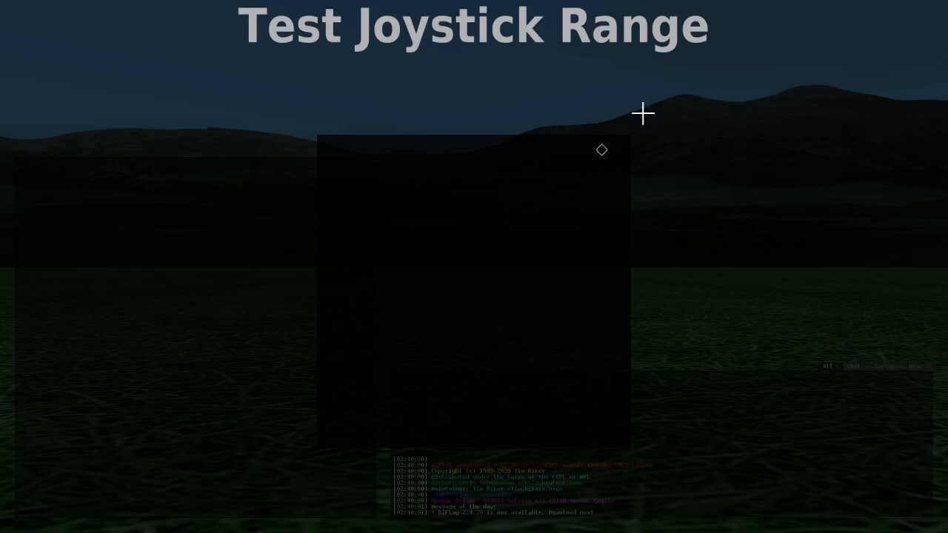
mouse_move(474, 291)
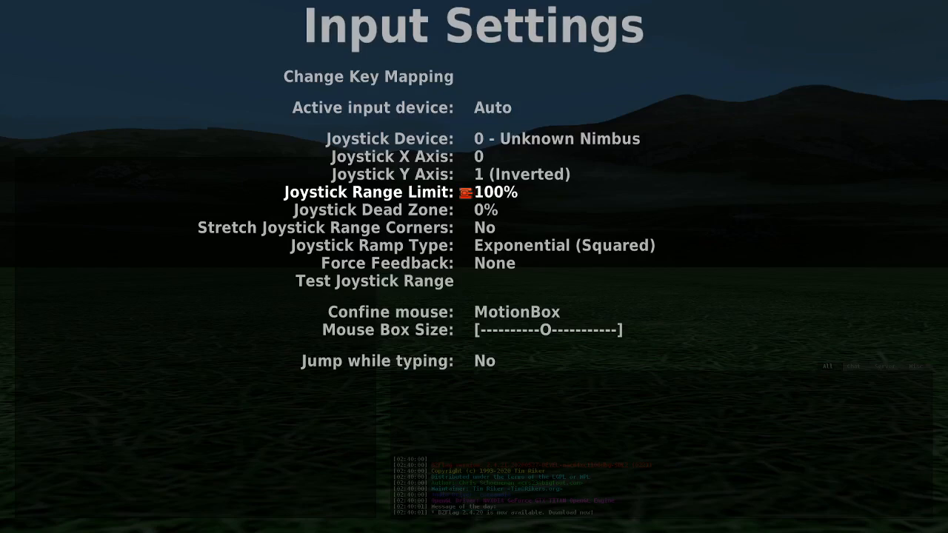
Step: Toggle Stretch Joystick Range Corners on
key("Down")
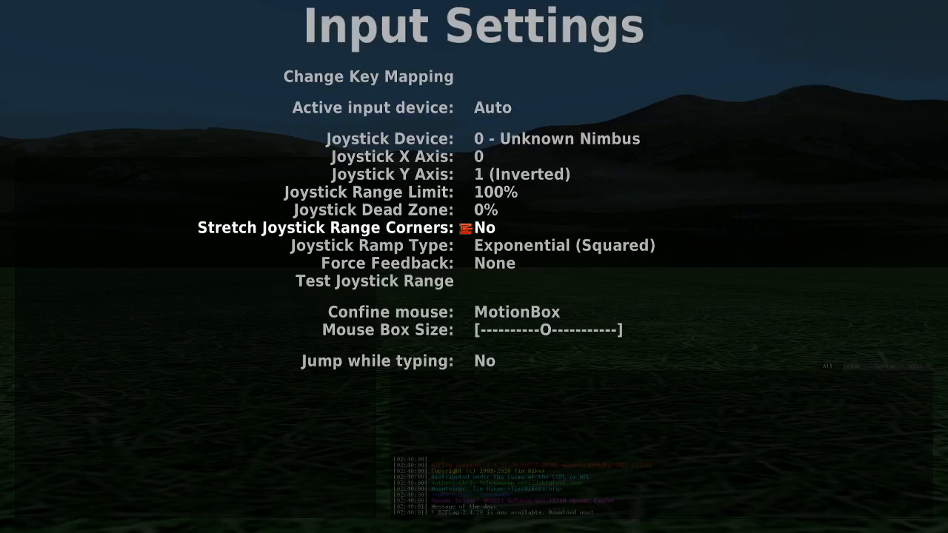
left_click(485, 228)
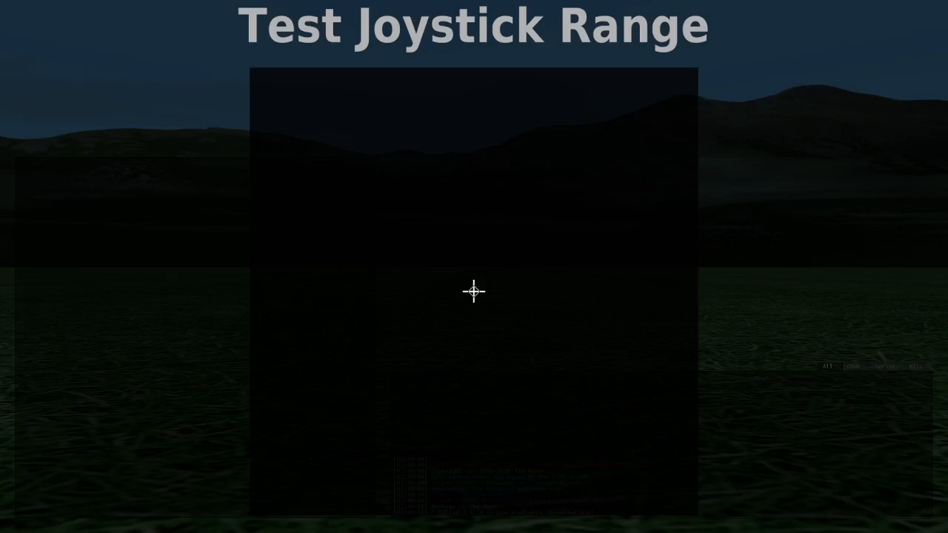
mouse_move(417, 228)
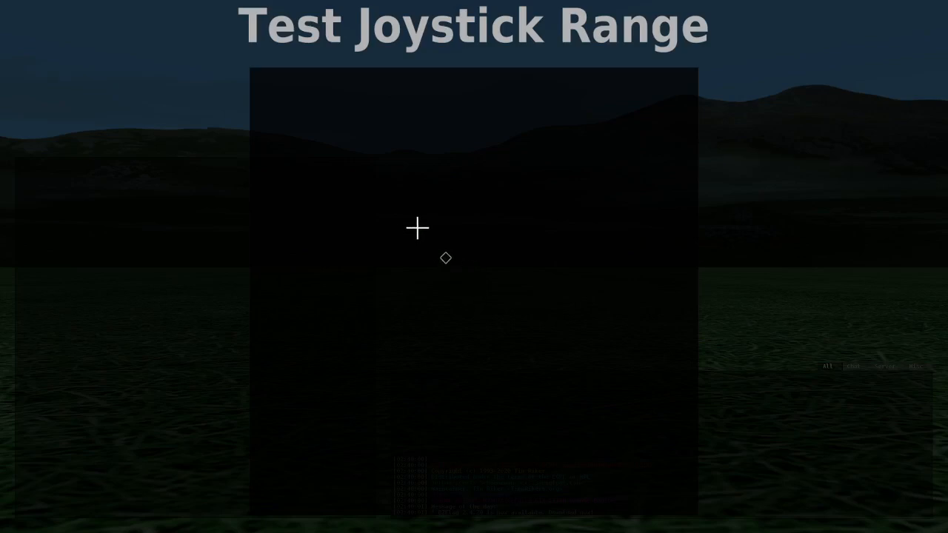
mouse_move(517, 515)
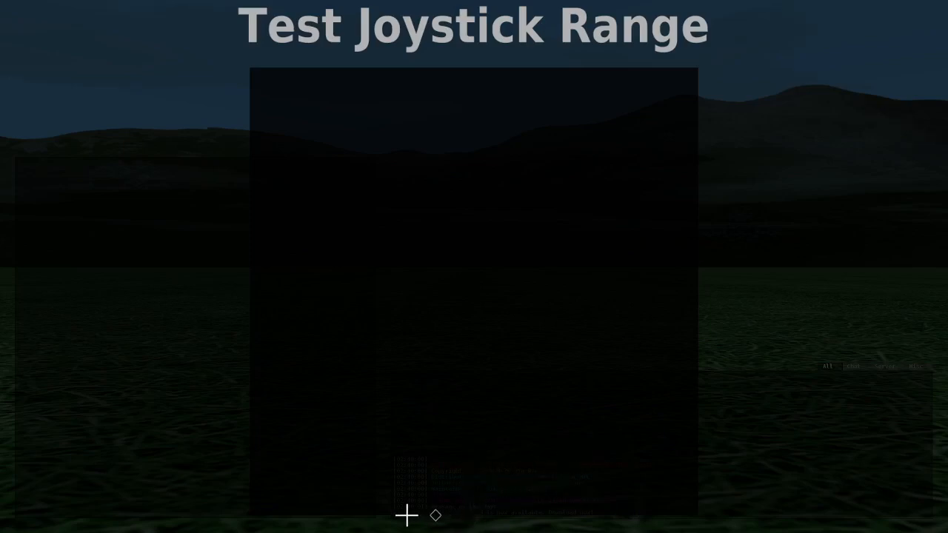
mouse_move(474, 215)
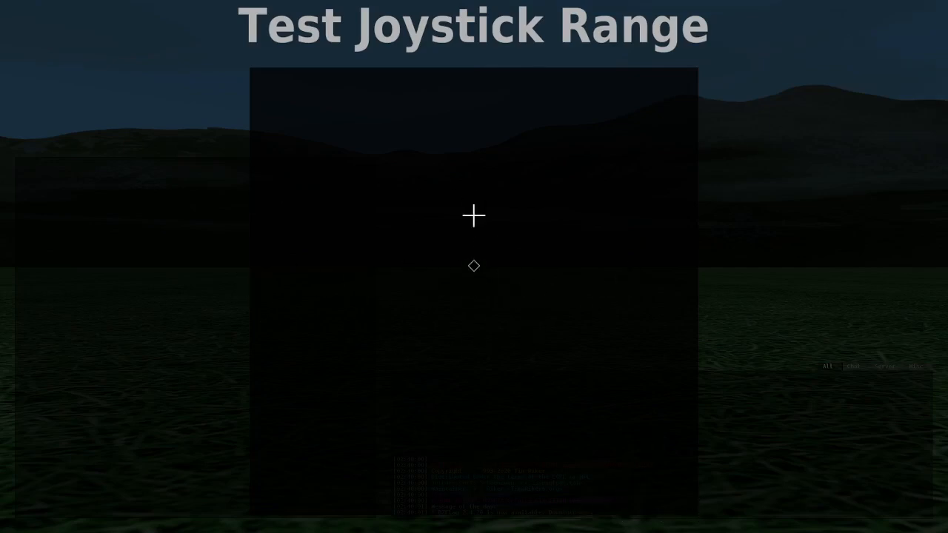